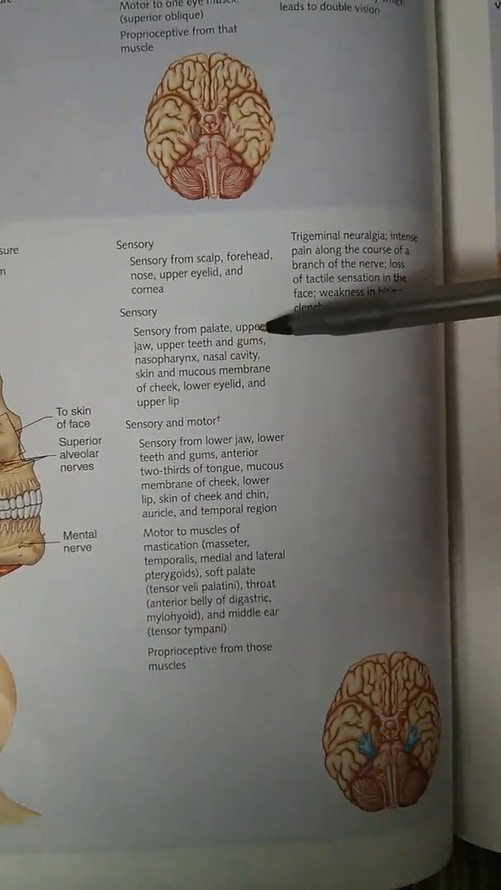
scroll(down, 3)
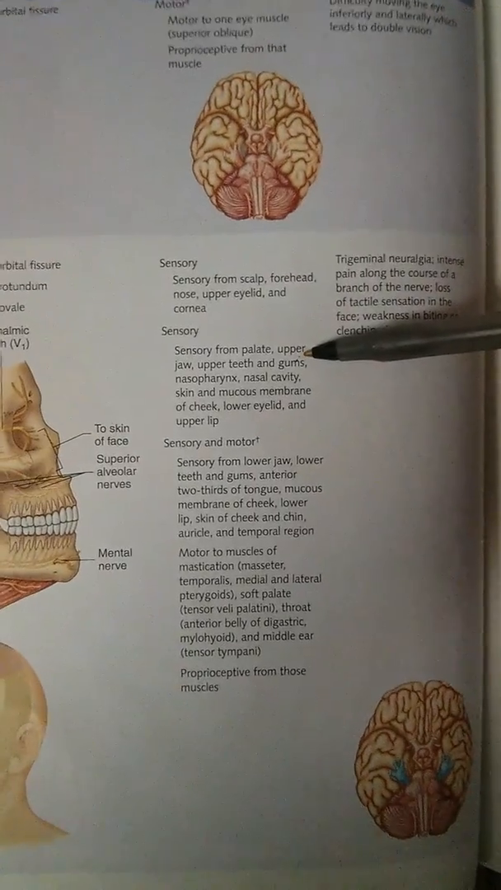